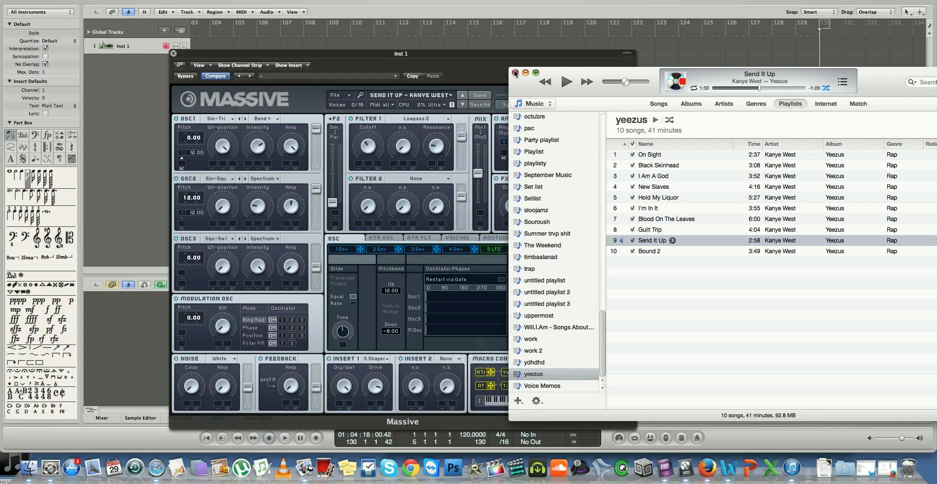
{"action": "mouse_move", "coordinate": [718, 112]}
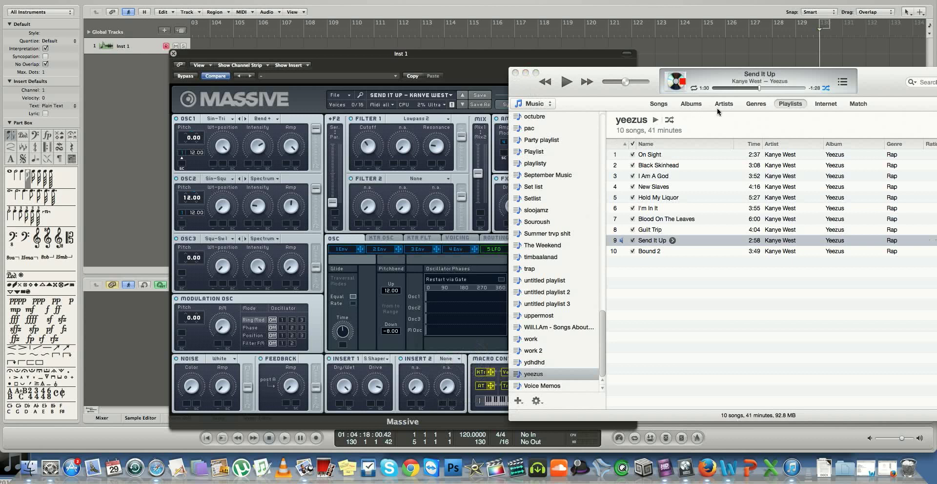
{"action": "mouse_move", "coordinate": [605, 73]}
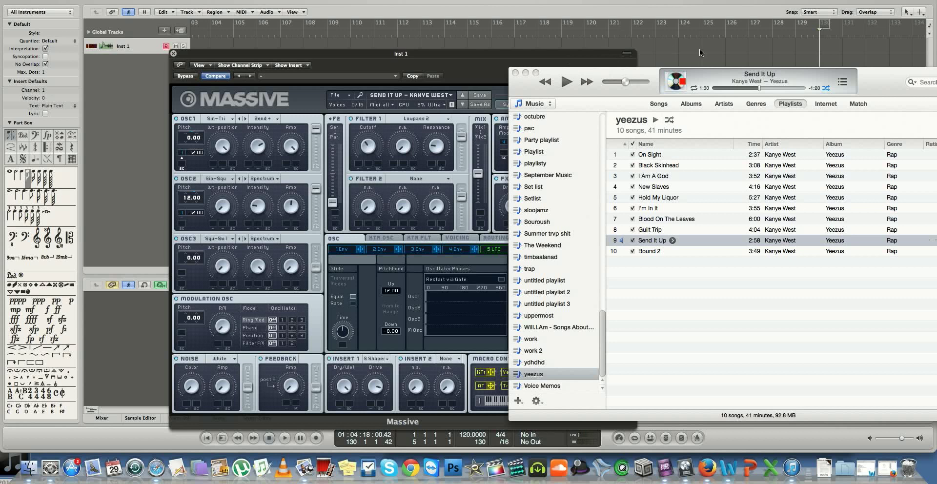
Rewind Send It Up toward the start, play the reference synth briefly, then pause it
{"action": "left_click", "coordinate": [595, 82]}
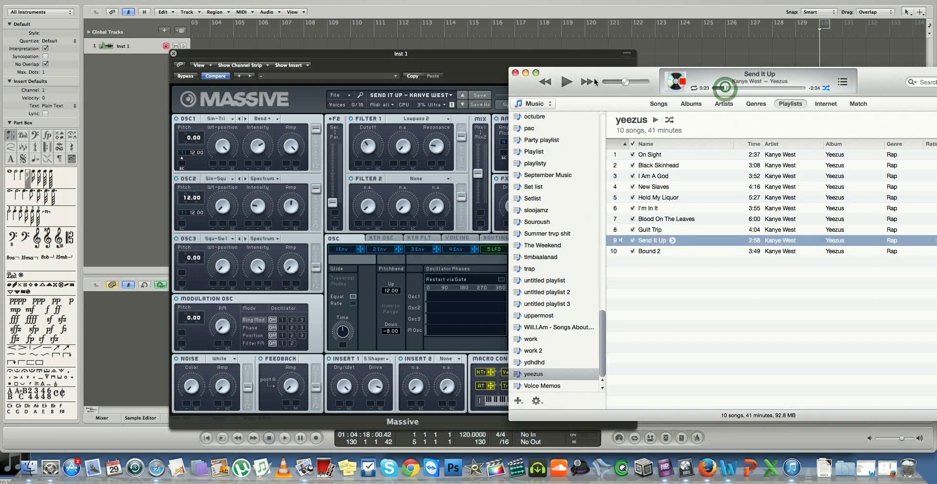
{"action": "left_click", "coordinate": [565, 82]}
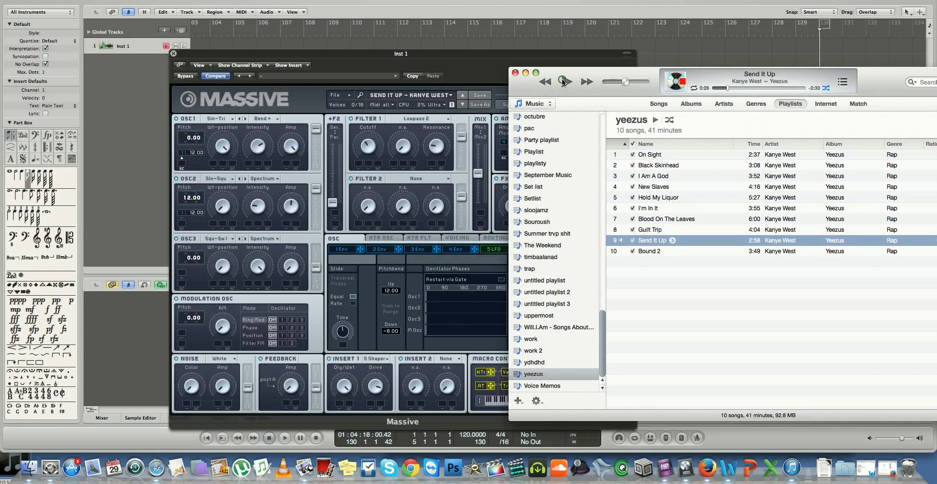
{"action": "left_click", "coordinate": [565, 82]}
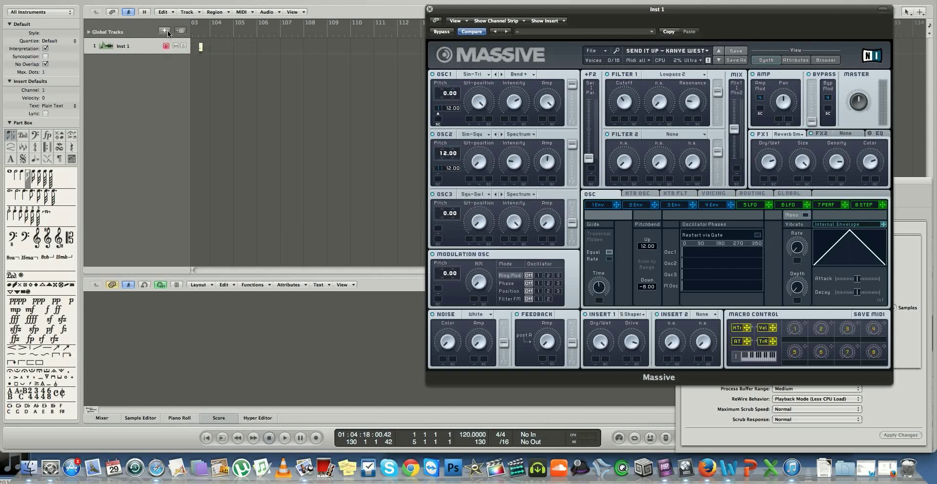
Add a software instrument track Inst 2 loaded with a fresh empty Massive instance
{"action": "left_click", "coordinate": [165, 30]}
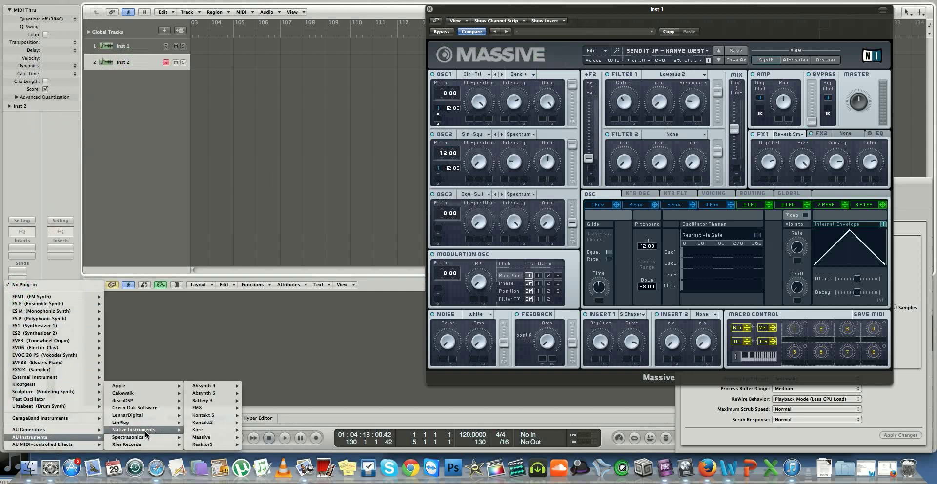
{"action": "left_click", "coordinate": [201, 437]}
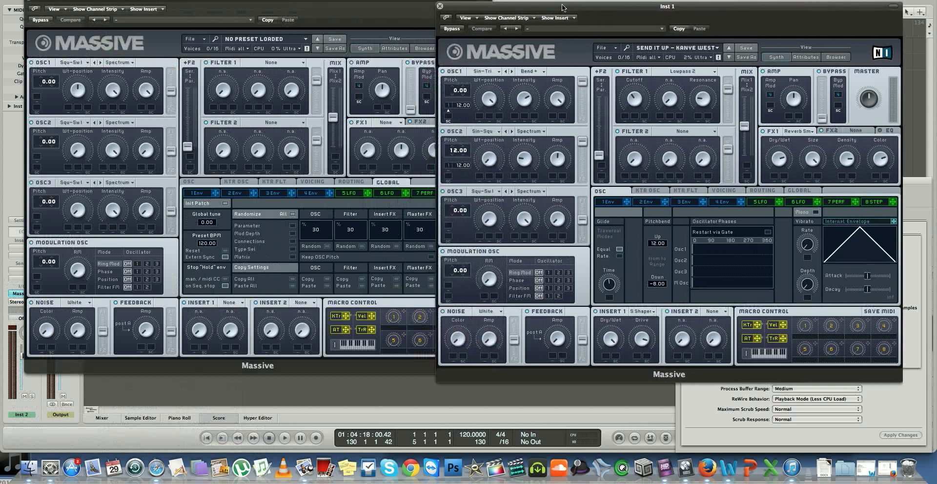
Place the reference beside the new patch and set oscillator 2's wavetable to Sin-Squ
{"action": "left_click_drag", "start_coordinate": [667, 7], "coordinate": [687, 13]}
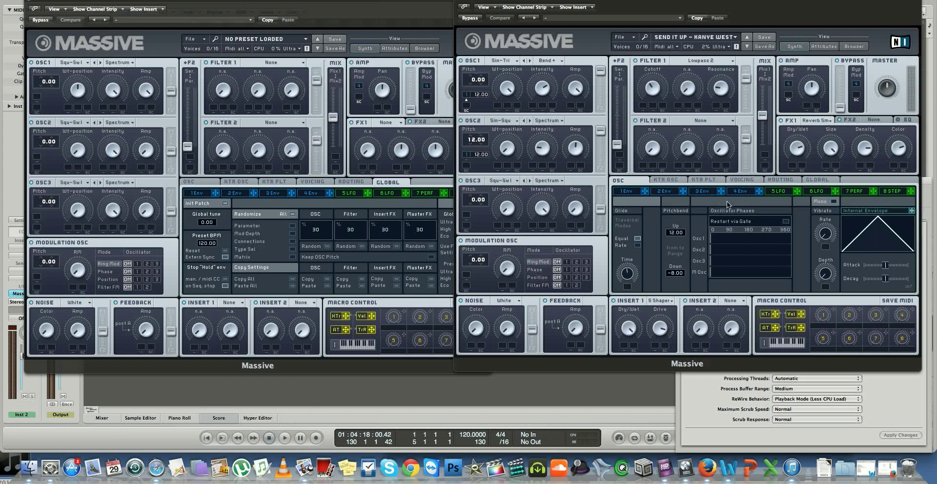
{"action": "mouse_move", "coordinate": [498, 226]}
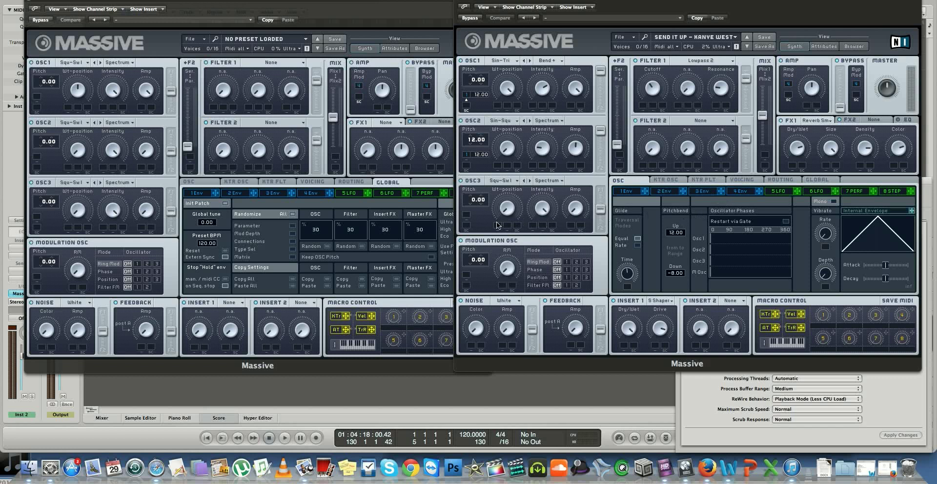
{"action": "mouse_move", "coordinate": [499, 231]}
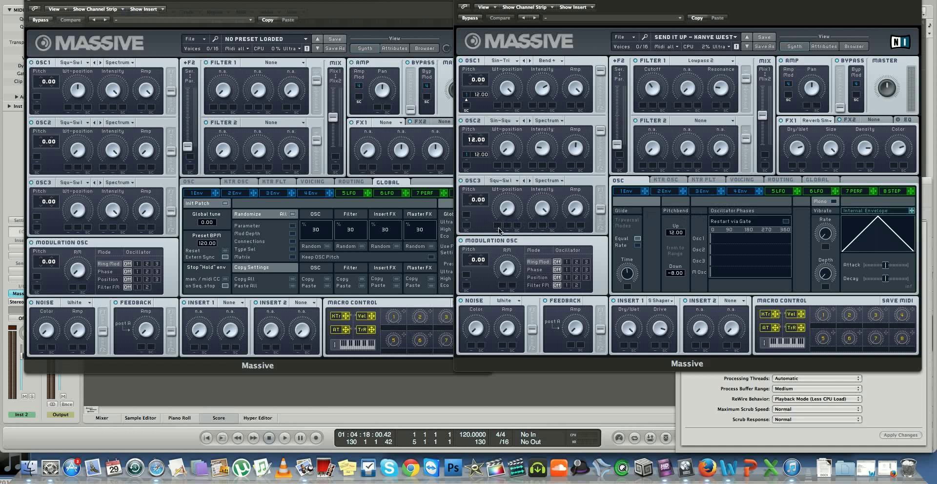
{"action": "mouse_move", "coordinate": [395, 264]}
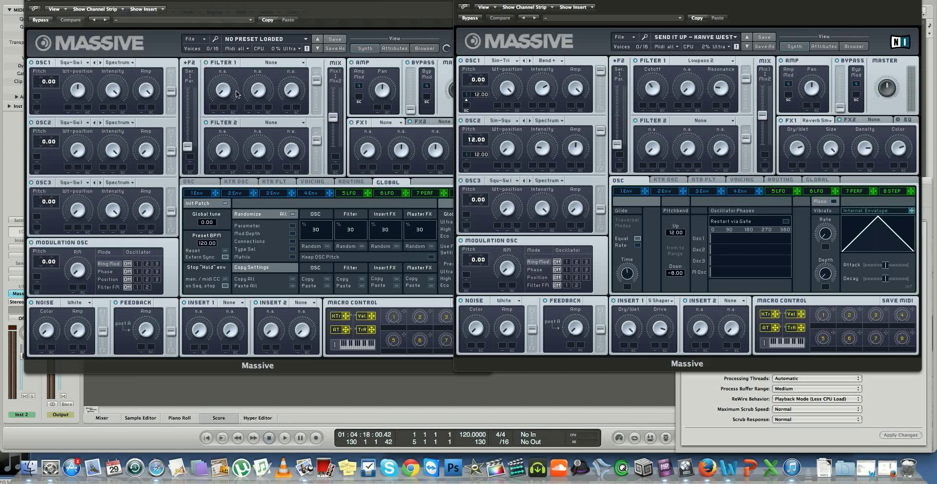
{"action": "mouse_move", "coordinate": [207, 140]}
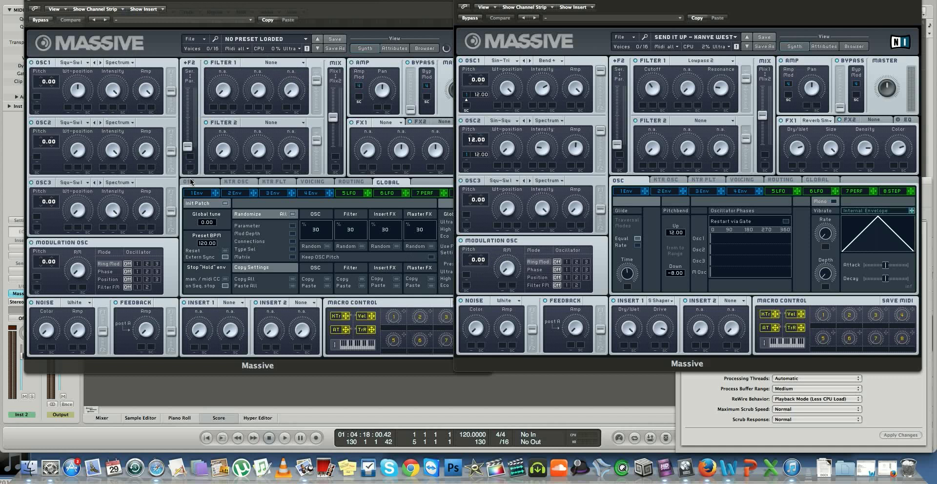
{"action": "left_click", "coordinate": [85, 63]}
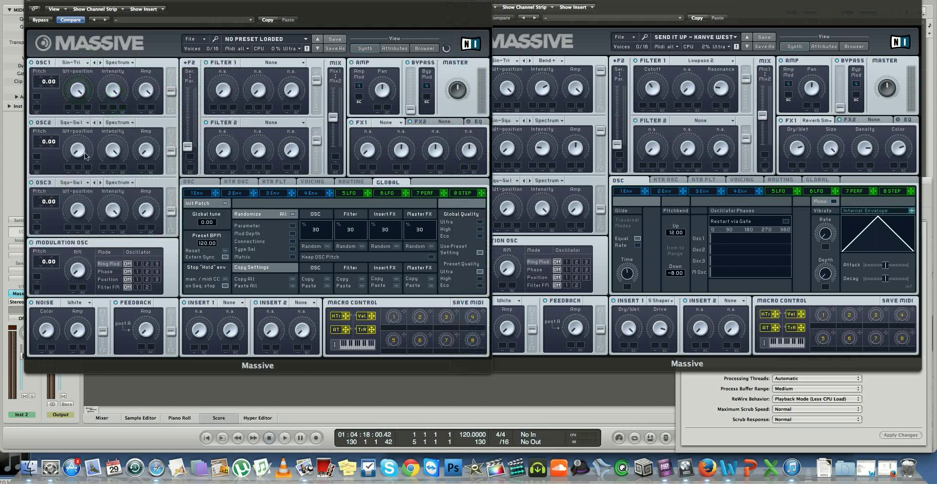
{"action": "left_click", "coordinate": [76, 123]}
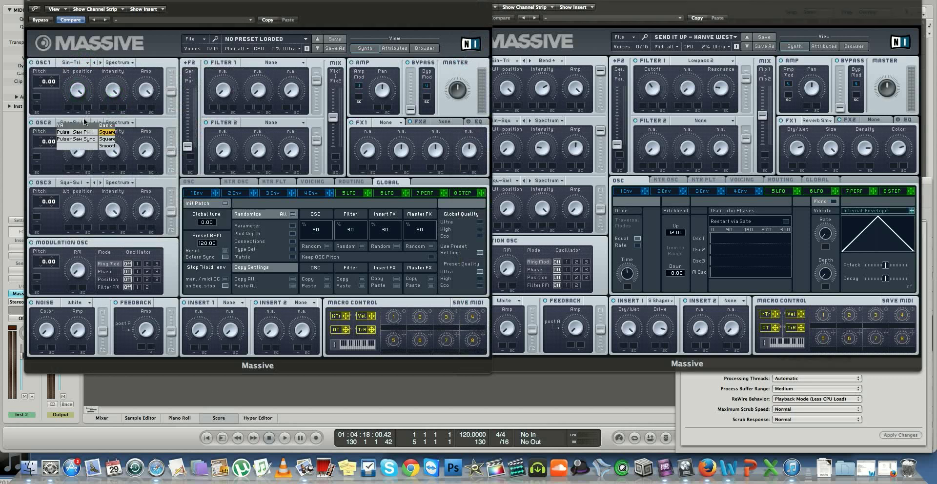
{"action": "left_click", "coordinate": [107, 138]}
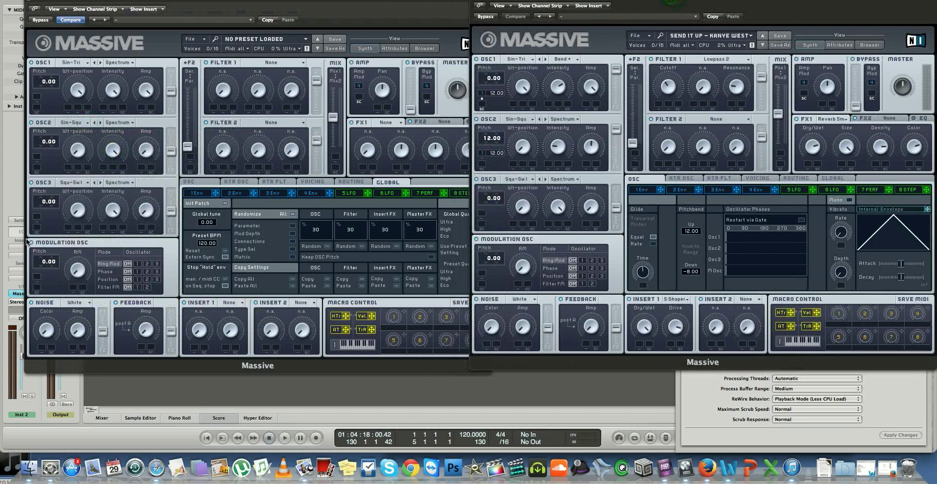
{"action": "mouse_move", "coordinate": [96, 140]}
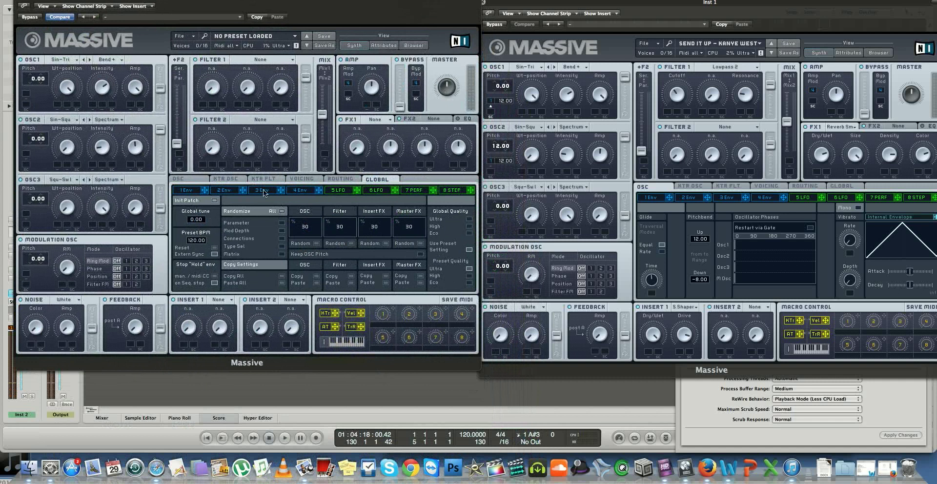
Set the new patch's Insert 1 to the S Shaper, matching the reference
{"action": "left_click", "coordinate": [301, 179]}
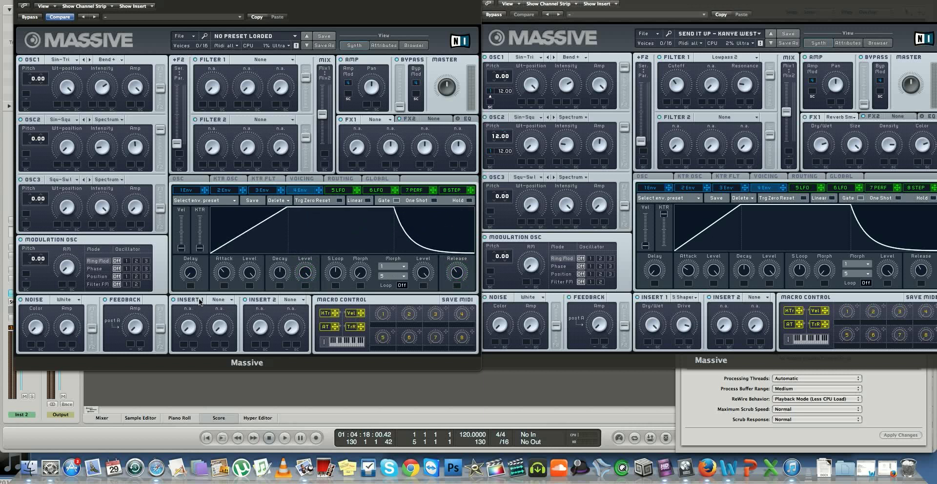
{"action": "left_click", "coordinate": [221, 300]}
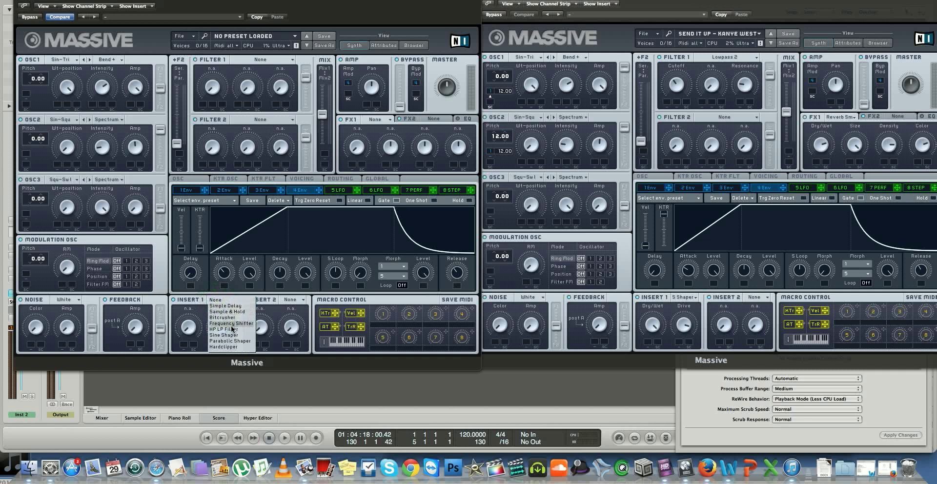
{"action": "left_click", "coordinate": [226, 329]}
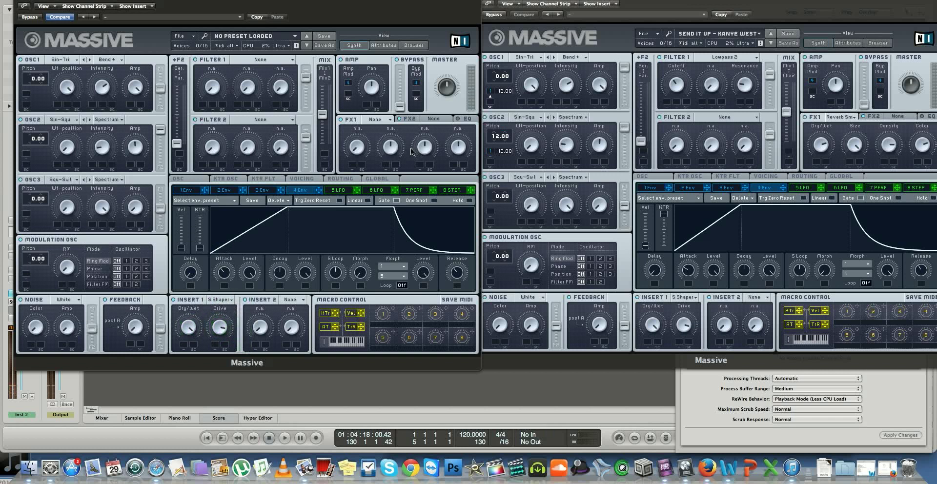
Copy the reference preset's first envelope settings via its envelope preset menu
{"action": "left_click", "coordinate": [650, 190]}
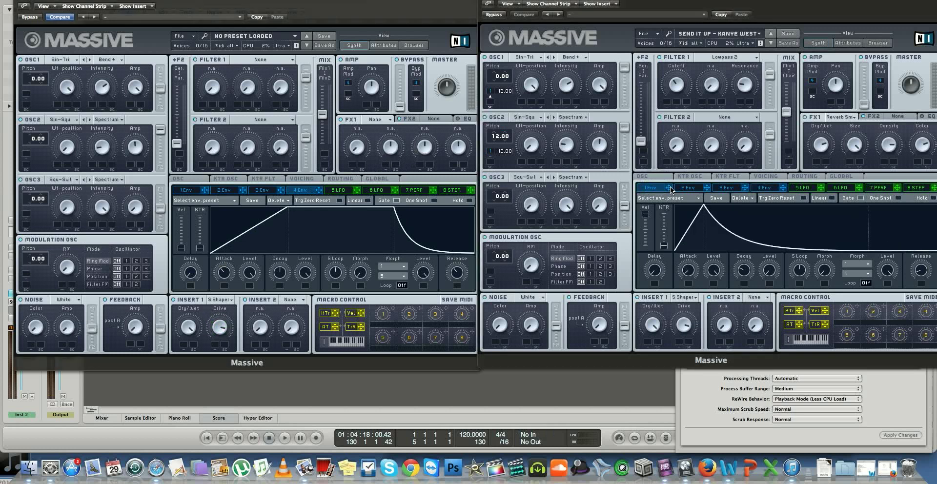
{"action": "mouse_move", "coordinate": [26, 95]}
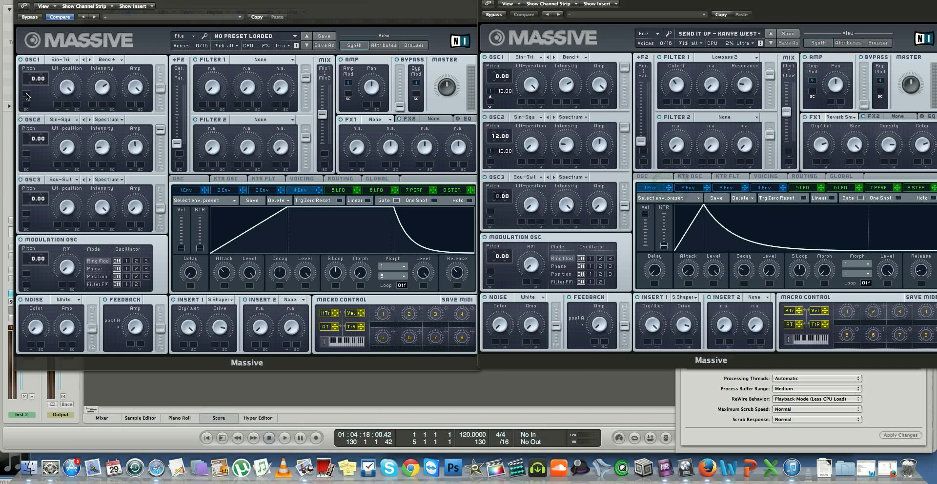
{"action": "left_click", "coordinate": [186, 190]}
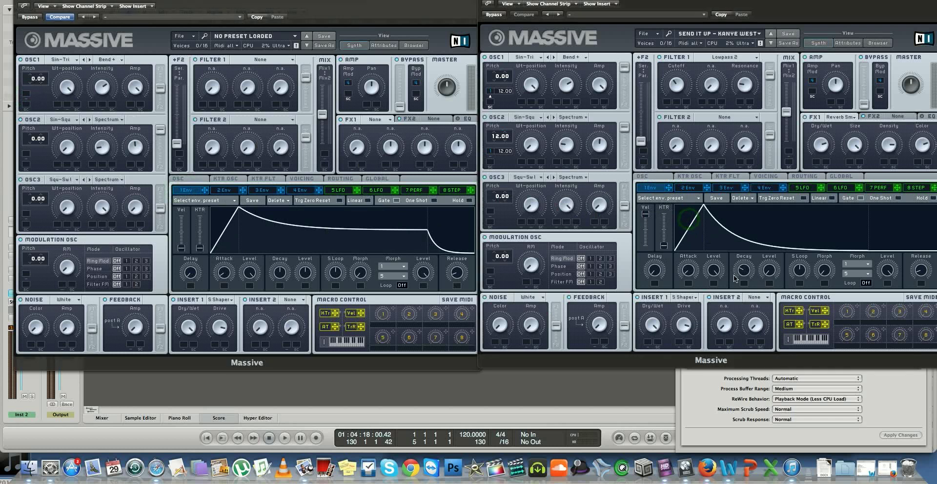
{"action": "left_click", "coordinate": [665, 198]}
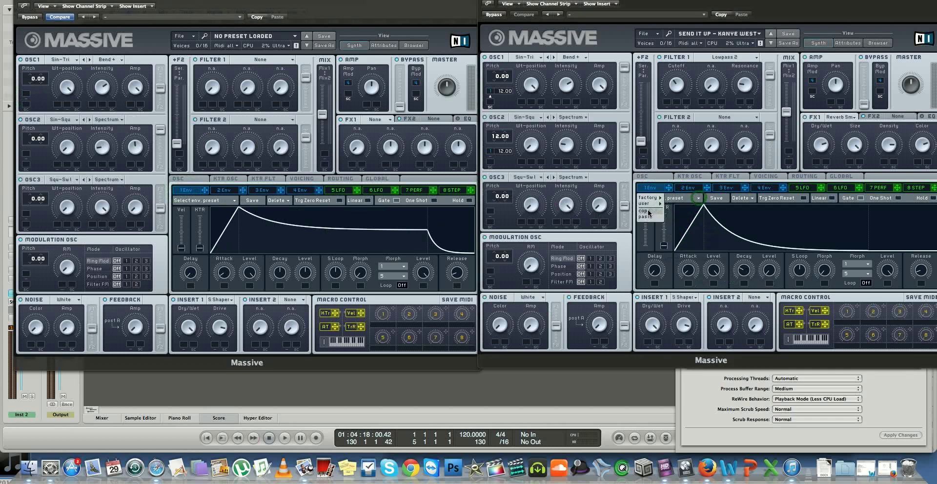
{"action": "left_click", "coordinate": [712, 272]}
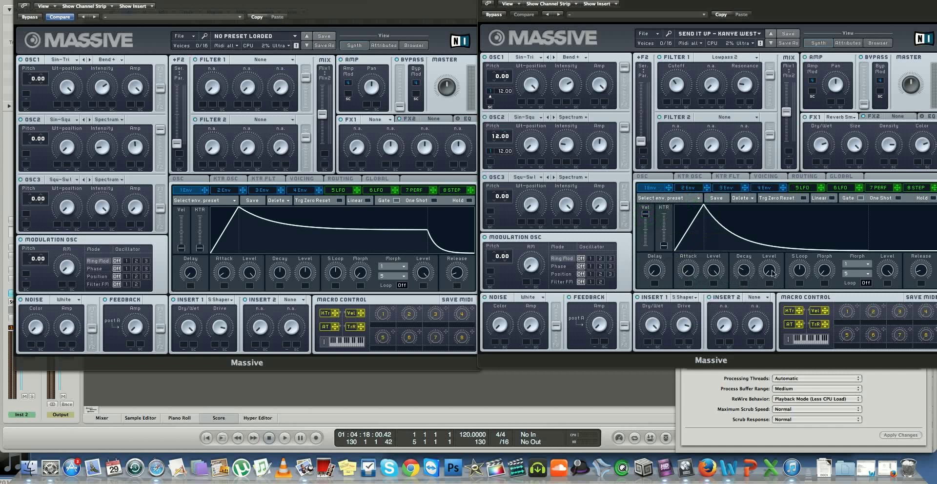
{"action": "mouse_move", "coordinate": [779, 284]}
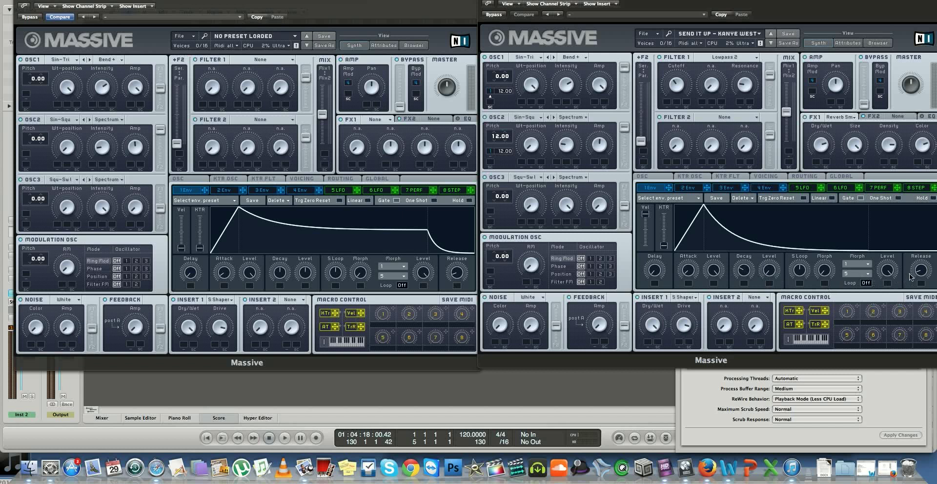
{"action": "mouse_move", "coordinate": [192, 244]}
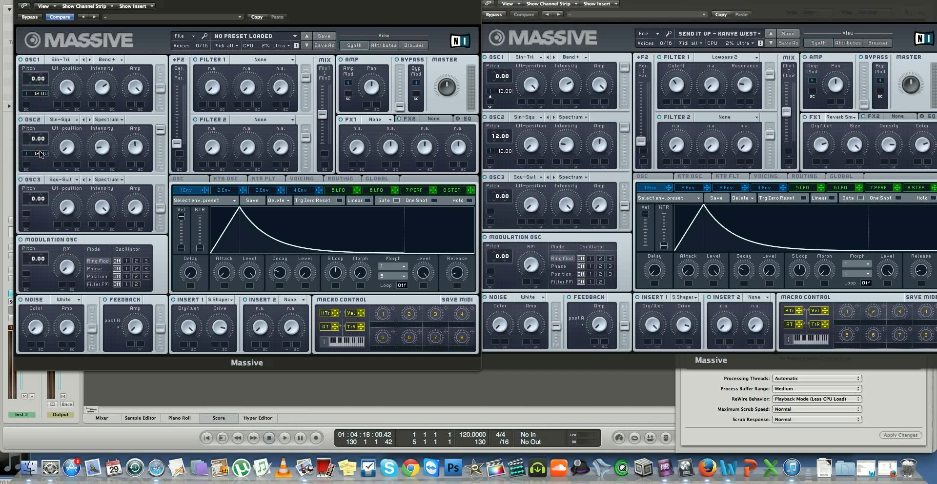
{"action": "mouse_move", "coordinate": [44, 154]}
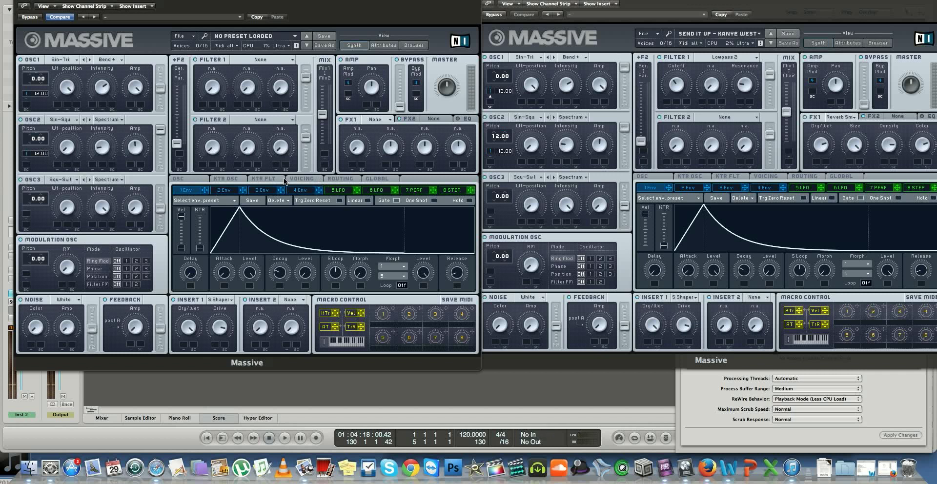
Compare pitchbend settings and set the new patch's FX1 to Small Reverb
{"action": "left_click", "coordinate": [177, 179]}
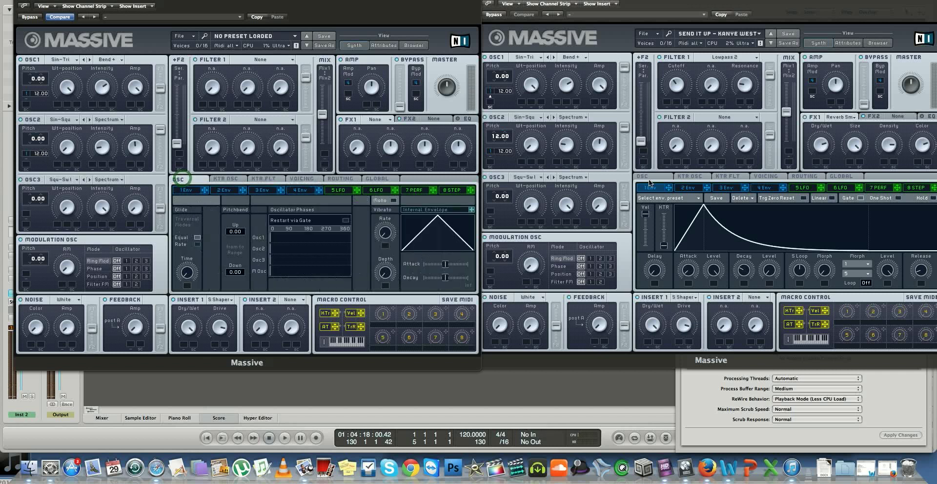
{"action": "left_click", "coordinate": [647, 179]}
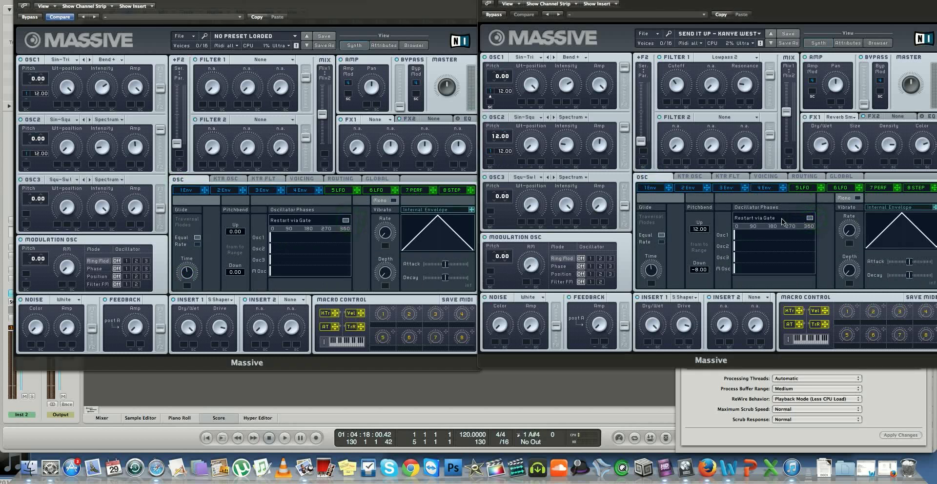
{"action": "left_click", "coordinate": [375, 119]}
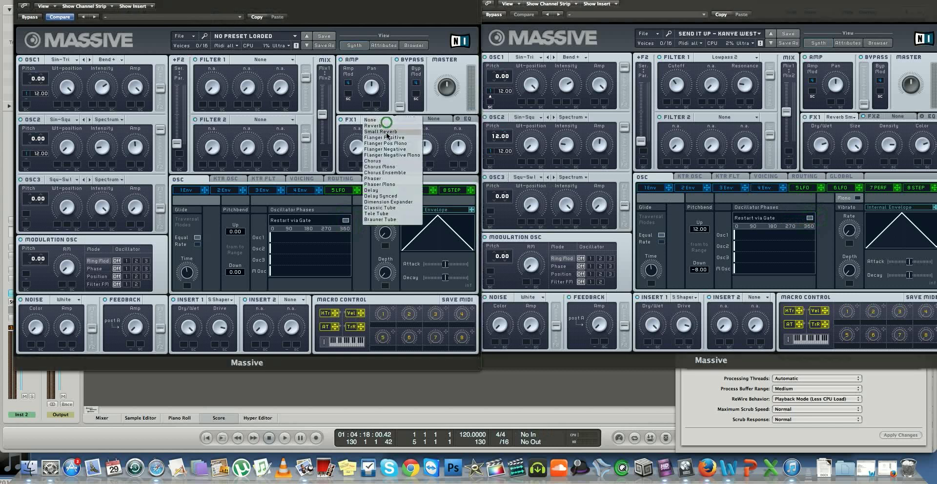
{"action": "left_click", "coordinate": [379, 132]}
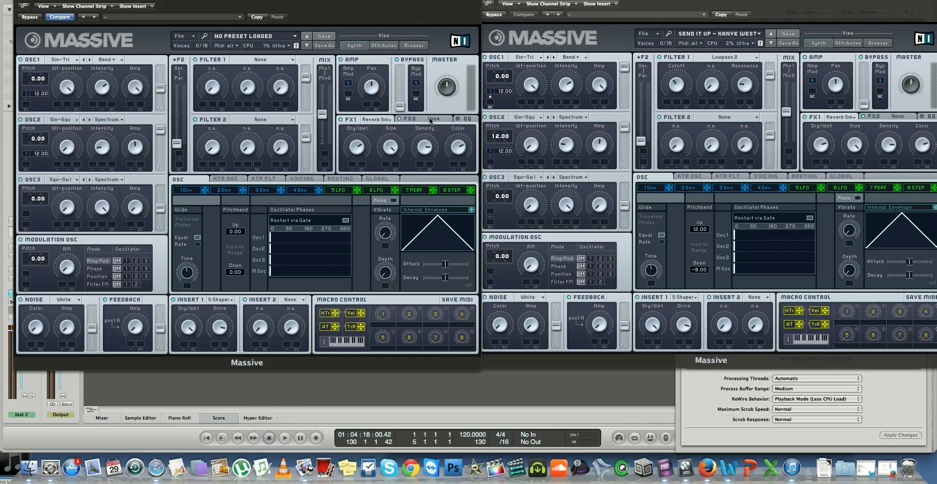
{"action": "left_click", "coordinate": [456, 119]}
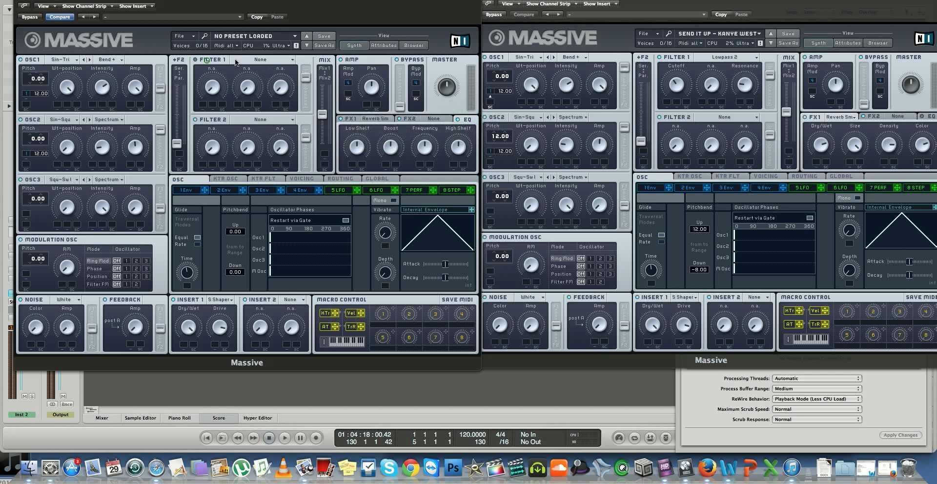
Set the new patch's Filter 1 type to Lowpass 2
{"action": "left_click", "coordinate": [269, 59]}
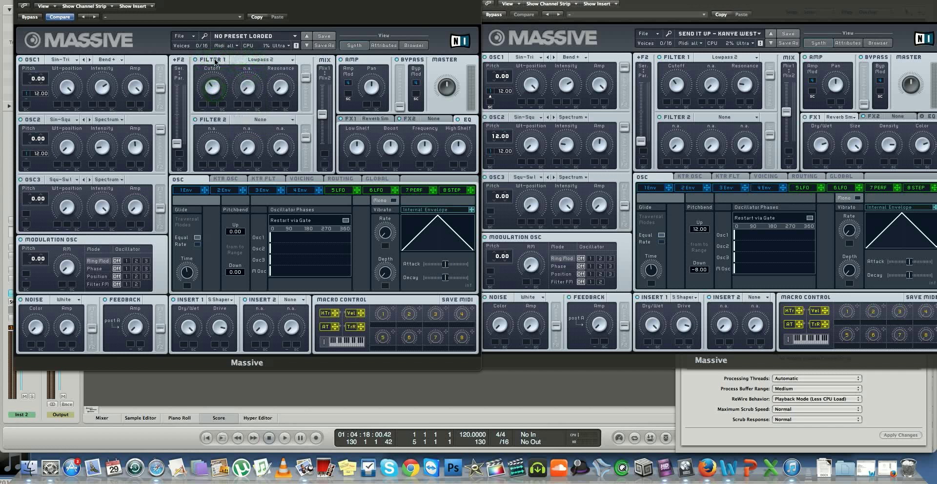
{"action": "mouse_move", "coordinate": [256, 81]}
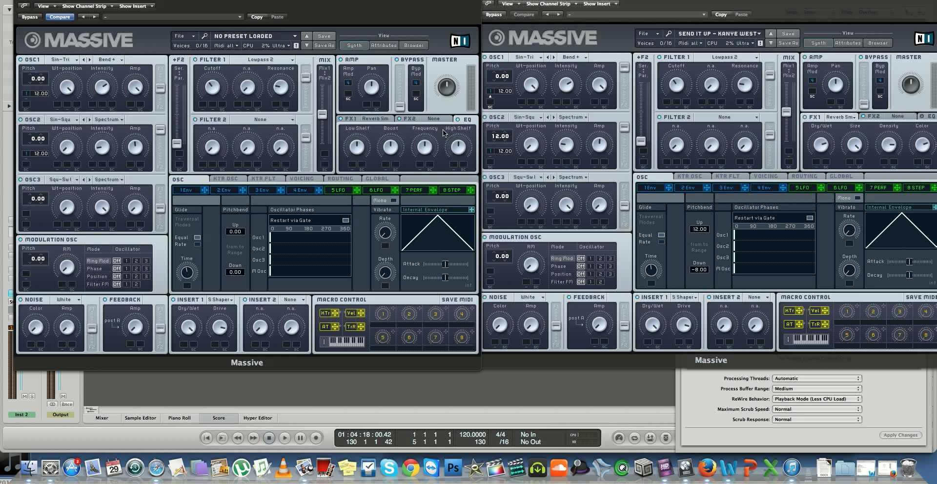
{"action": "mouse_move", "coordinate": [420, 147]}
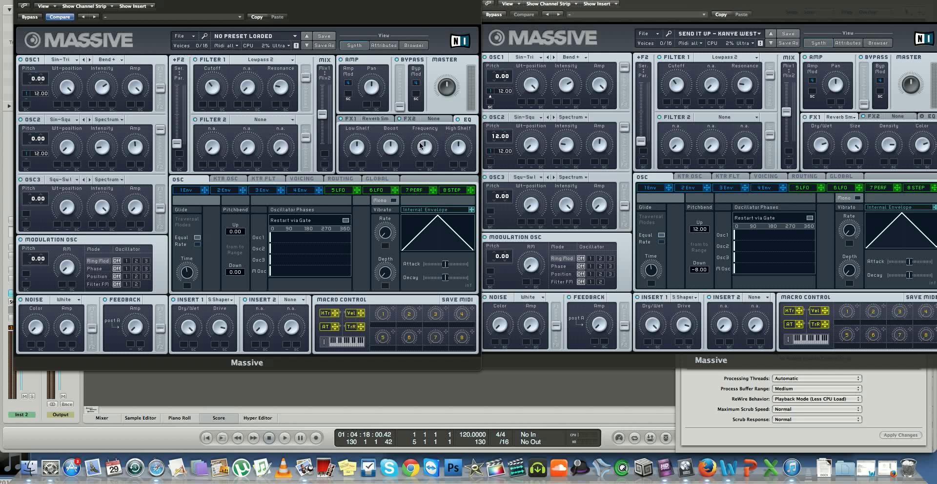
{"action": "mouse_move", "coordinate": [371, 101]}
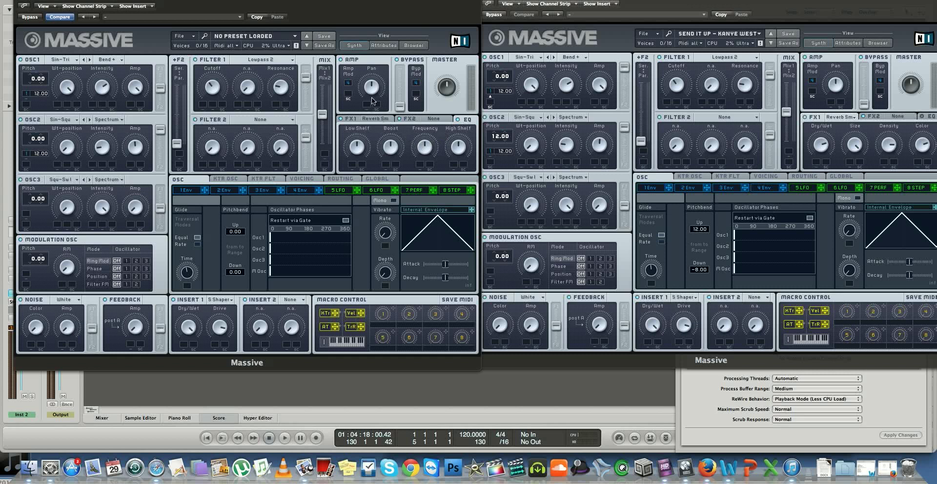